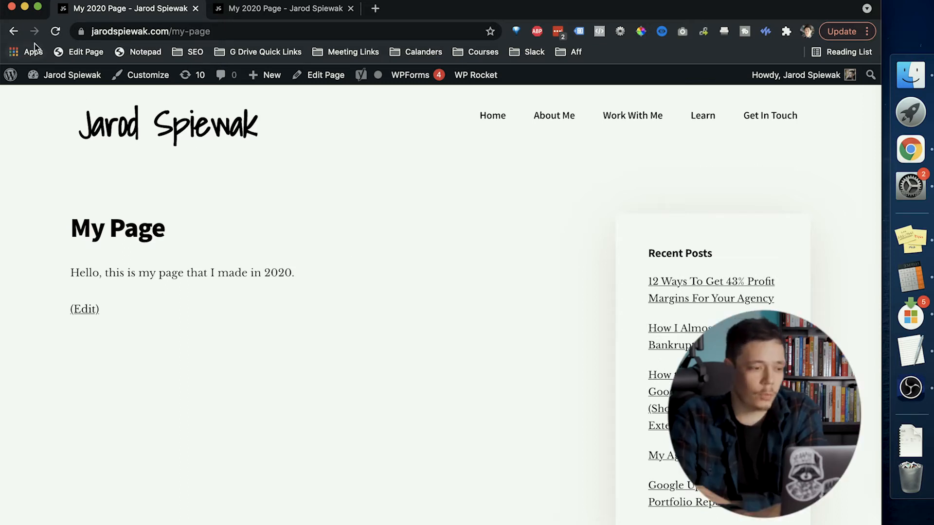
# Go from the live page to the Dashboard and into Appearance > Theme Editor for Authority Pro.
pyautogui.click(71, 75)
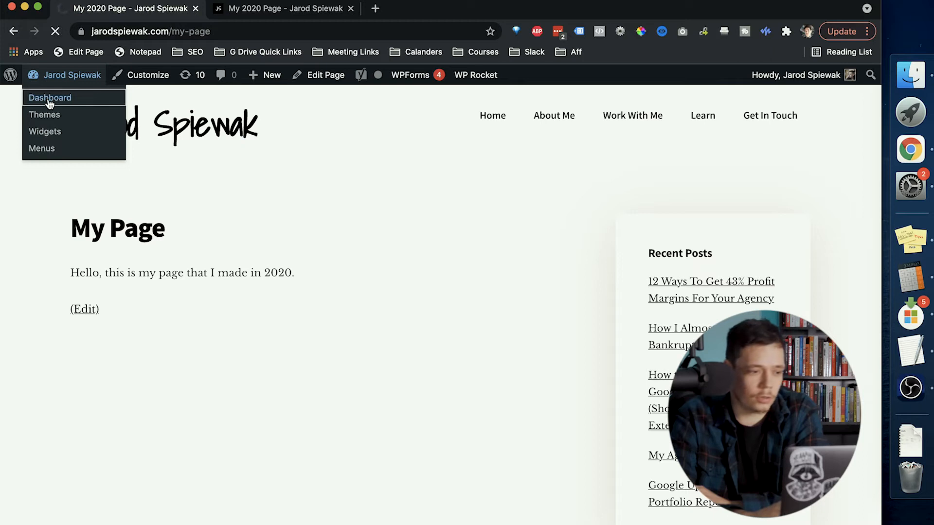
pyautogui.click(49, 97)
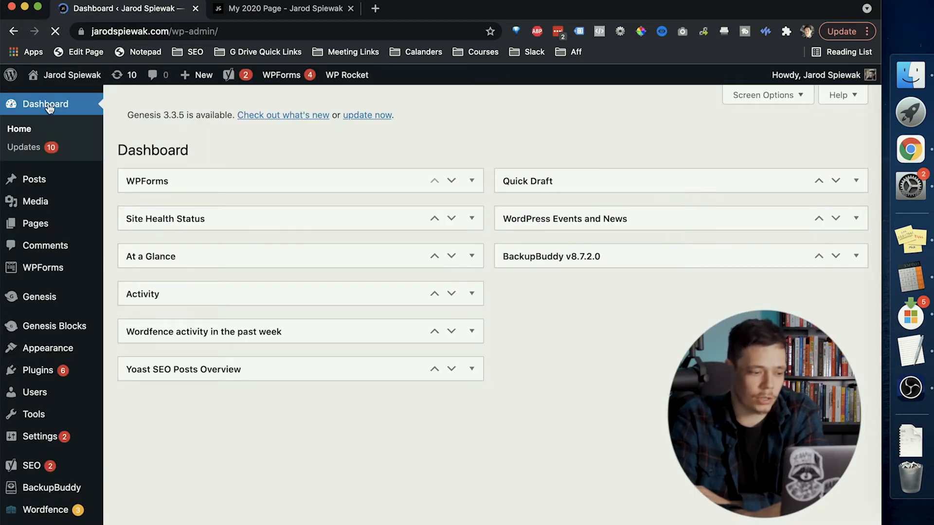
pyautogui.moveTo(48, 348)
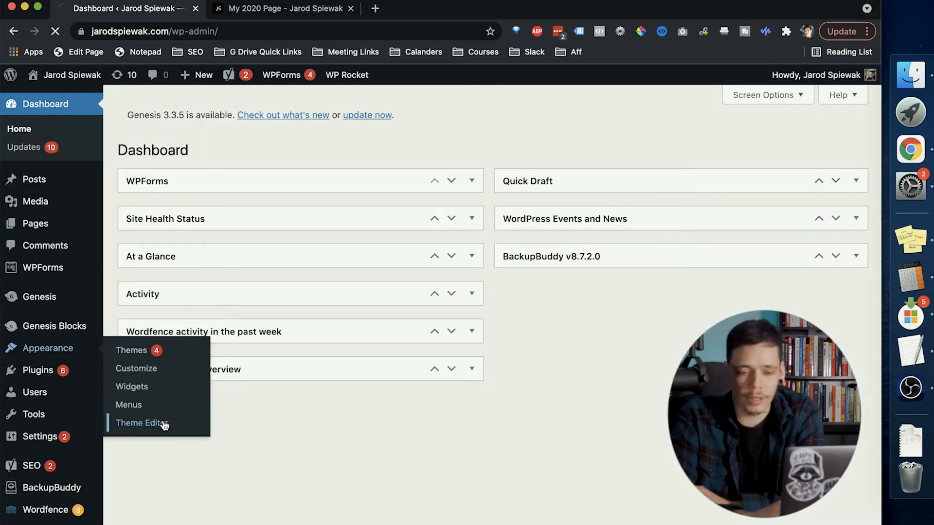
pyautogui.click(141, 423)
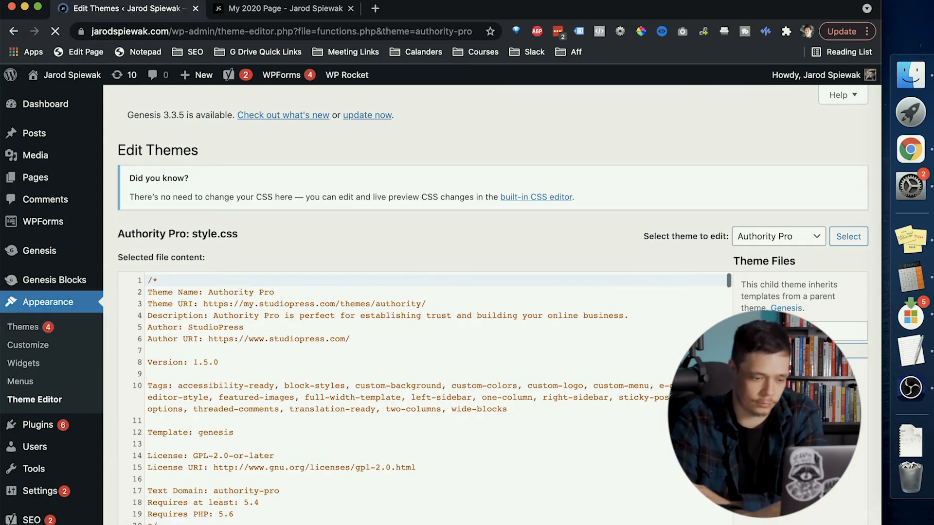
# Add the currentYear function and thisYear shortcode in functions.php, then return to My Page.
pyautogui.click(770, 289)
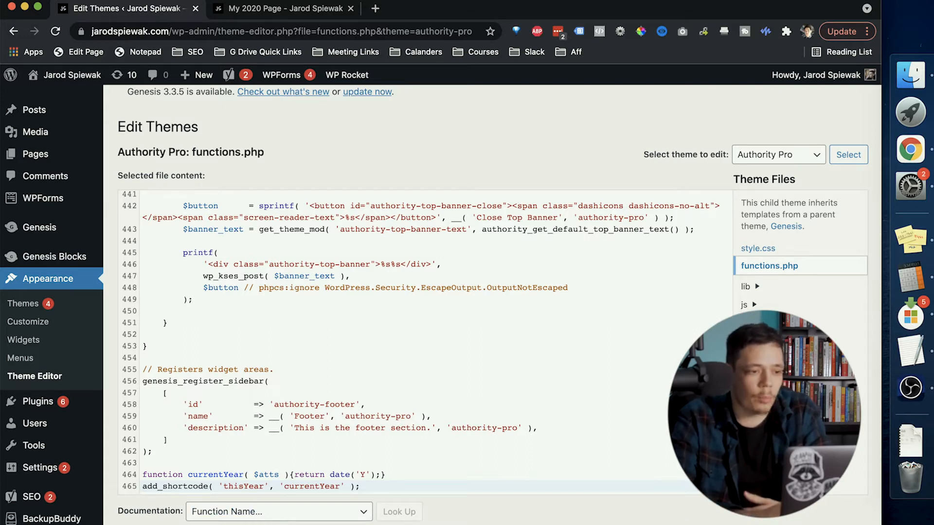
pyautogui.click(280, 9)
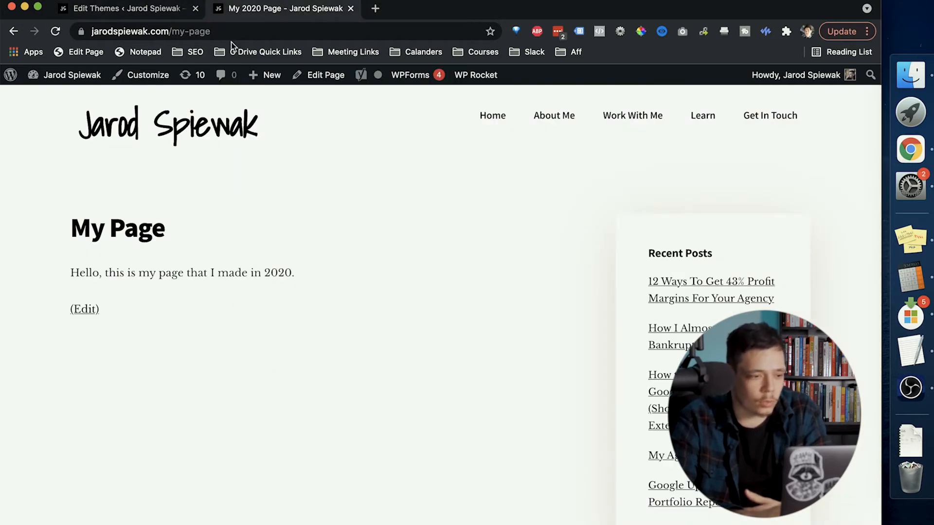
# Replace 2020 with [thisYear] in the page text, update it and view the live page reading 2021.
pyautogui.click(325, 75)
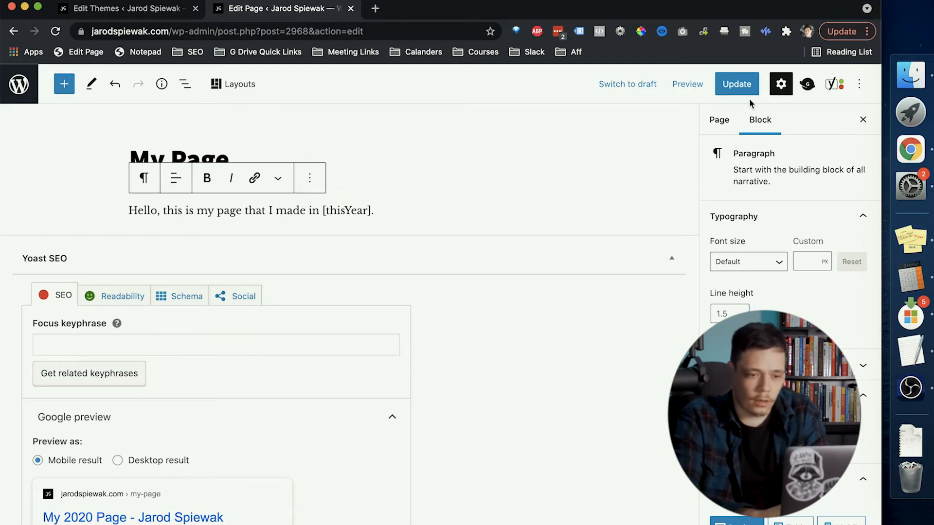
pyautogui.click(736, 84)
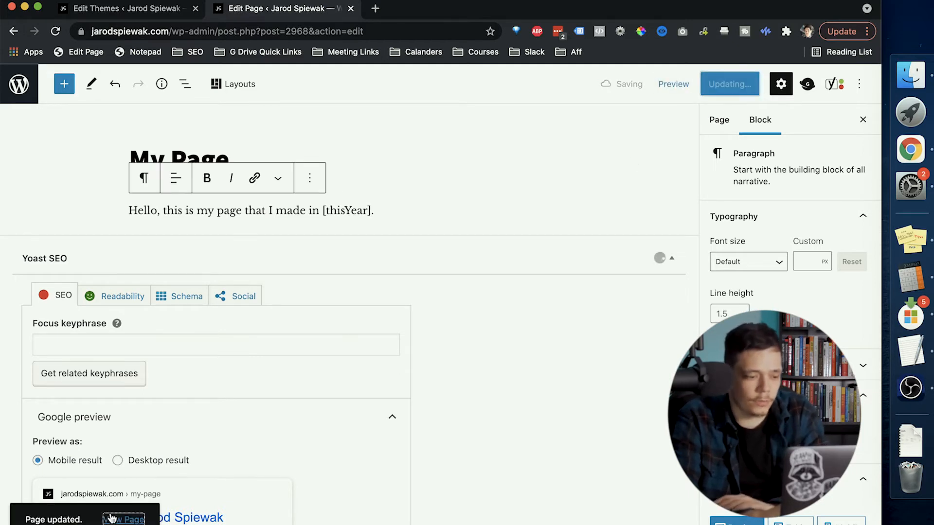
pyautogui.click(123, 520)
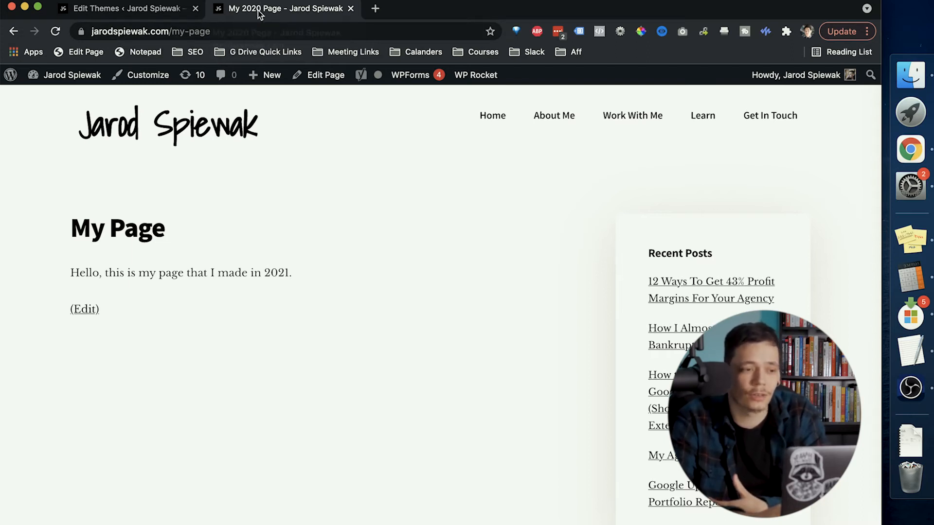
pyautogui.moveTo(325, 74)
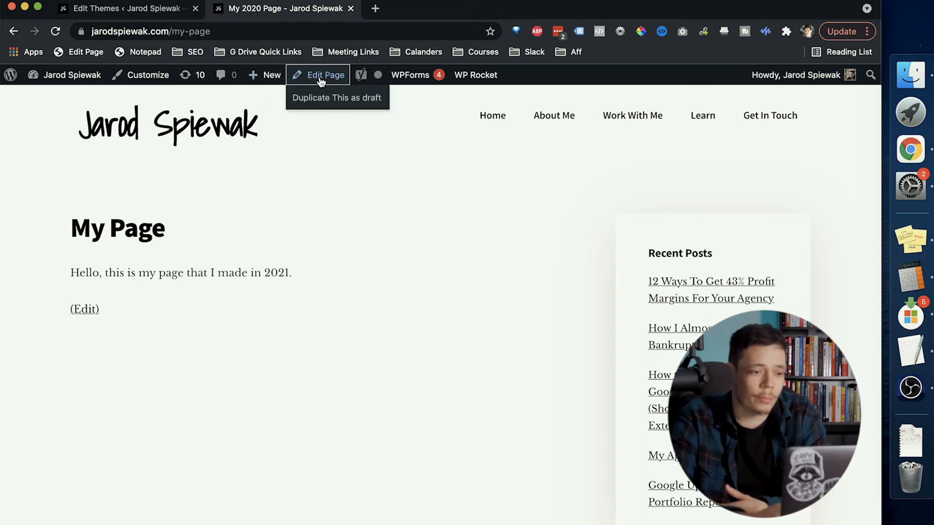
pyautogui.click(325, 75)
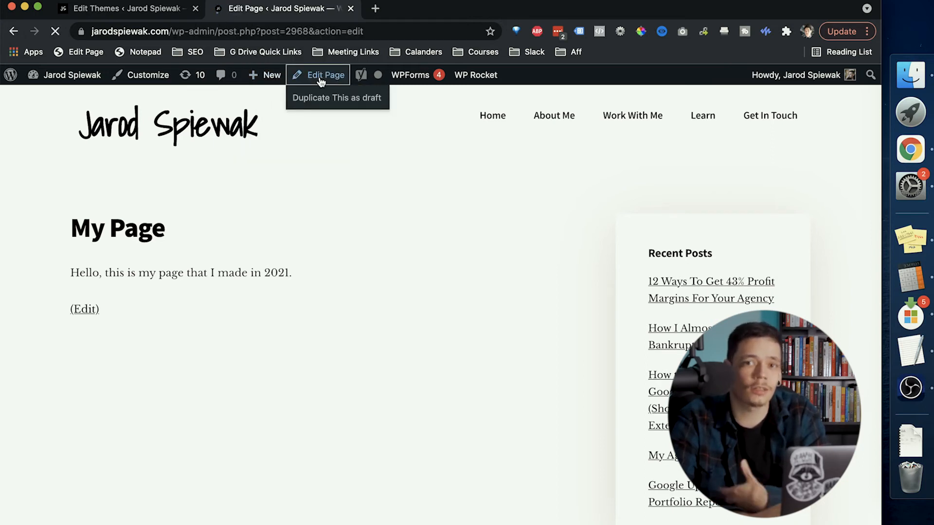
# Replace 2020 in the Yoast SEO title with the %%thisYear%% variable and update the page.
pyautogui.click(325, 75)
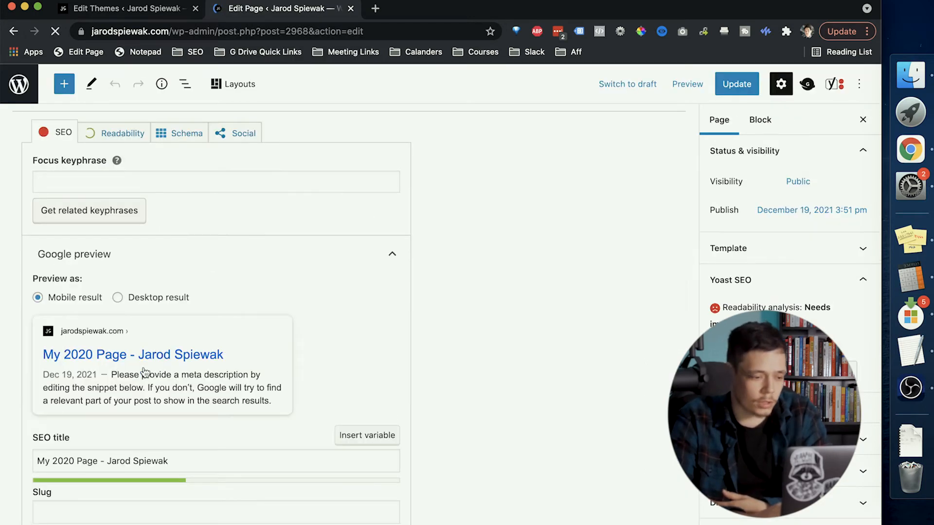
pyautogui.doubleClick(61, 460)
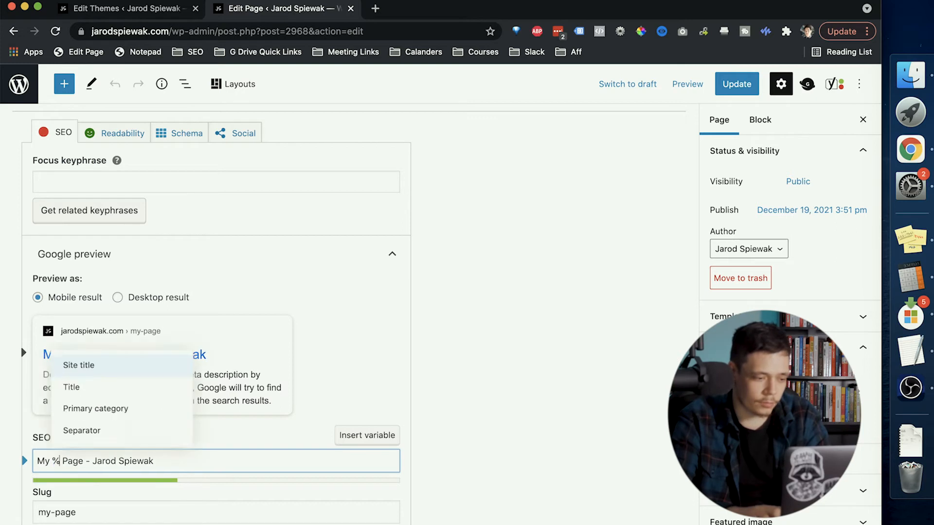
pyautogui.write('%thisUYear')
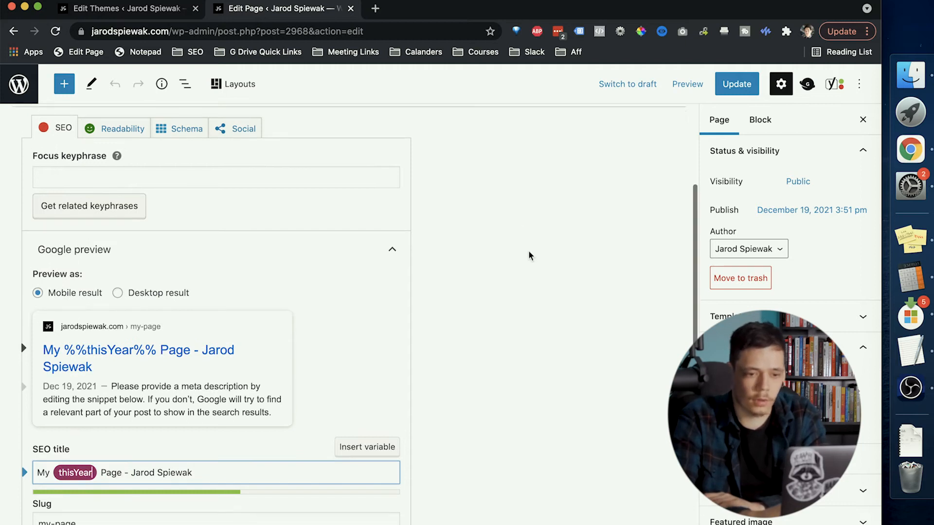
pyautogui.click(687, 83)
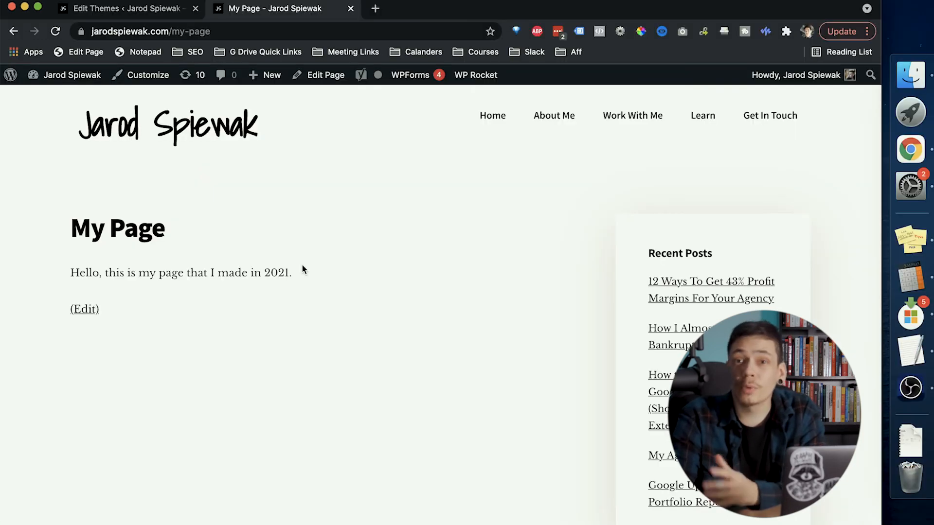
pyautogui.moveTo(255, 148)
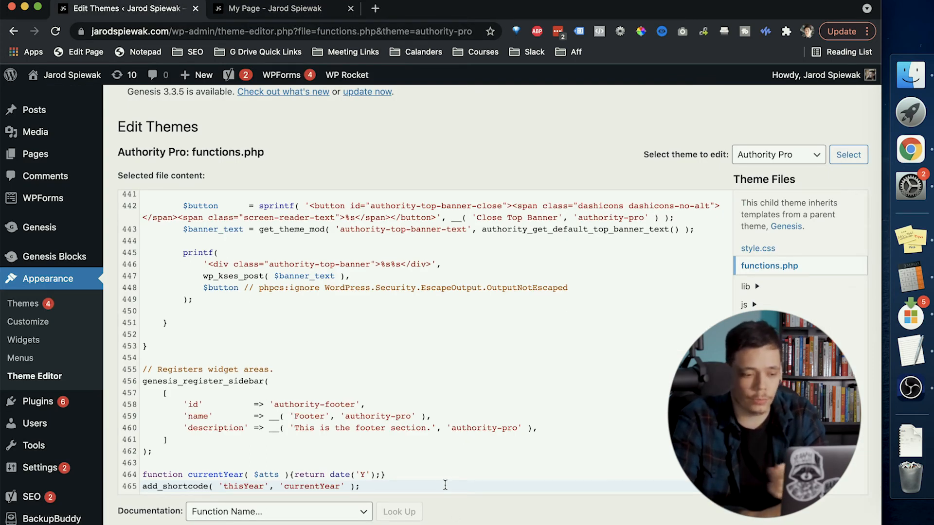
# Add the yoast_currentyear function registering %%thisYear%% via wpseo_register_extra_replacements and save functions.php.
pyautogui.scroll(-3)
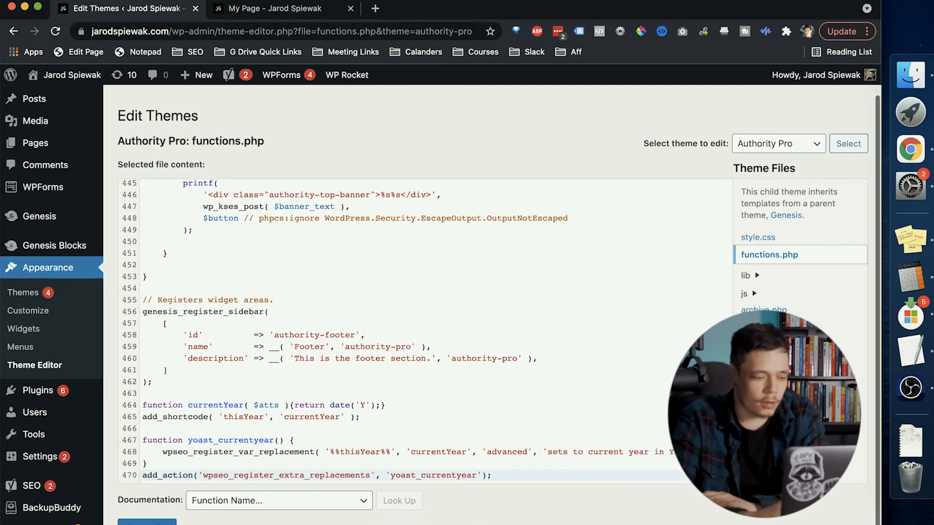
pyautogui.click(147, 523)
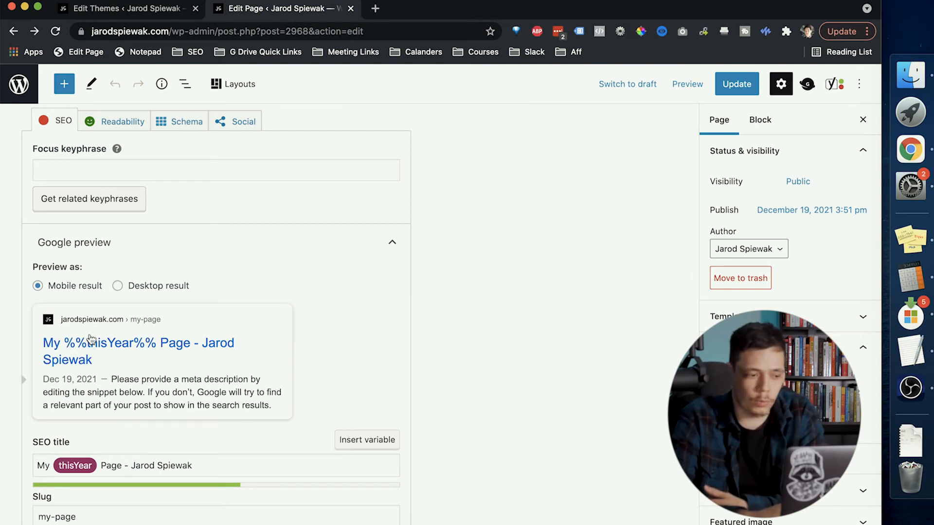
pyautogui.moveTo(152, 349)
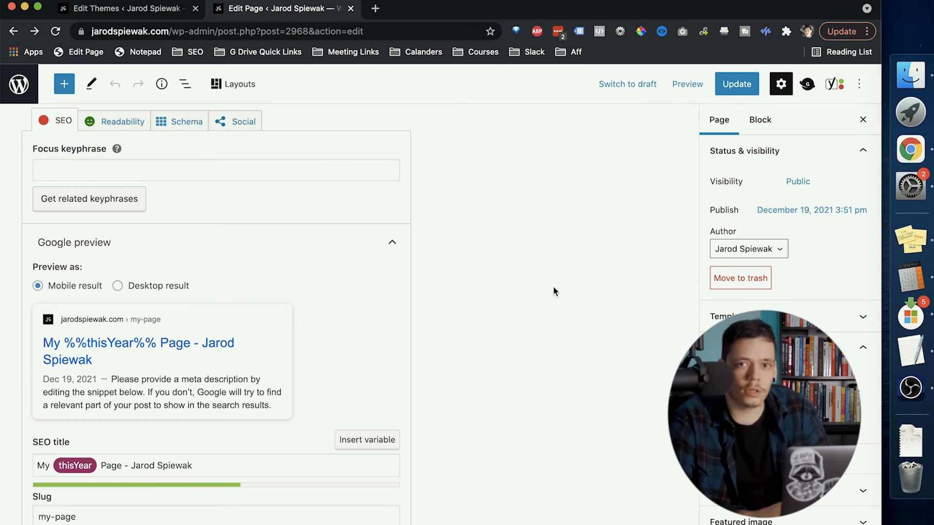
# Update the page so its SEO title carries the %%thisYear%% variable.
pyautogui.click(736, 84)
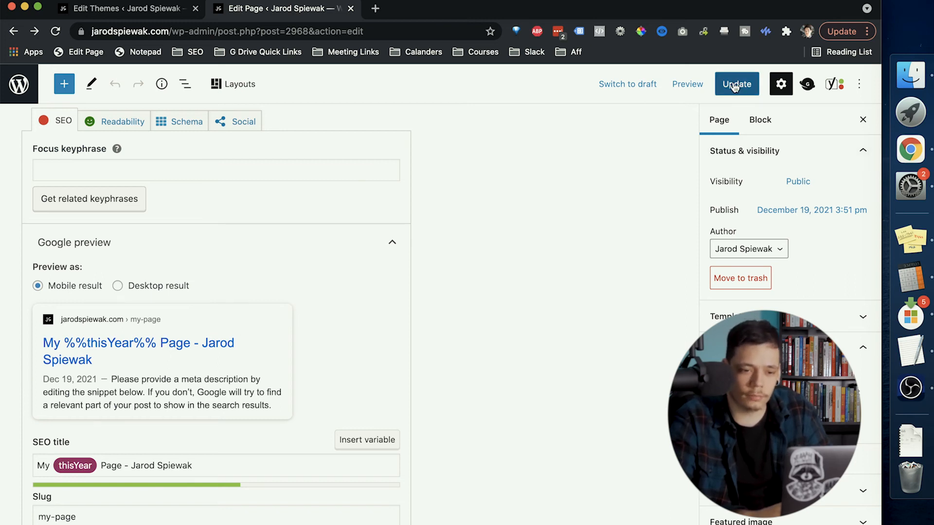